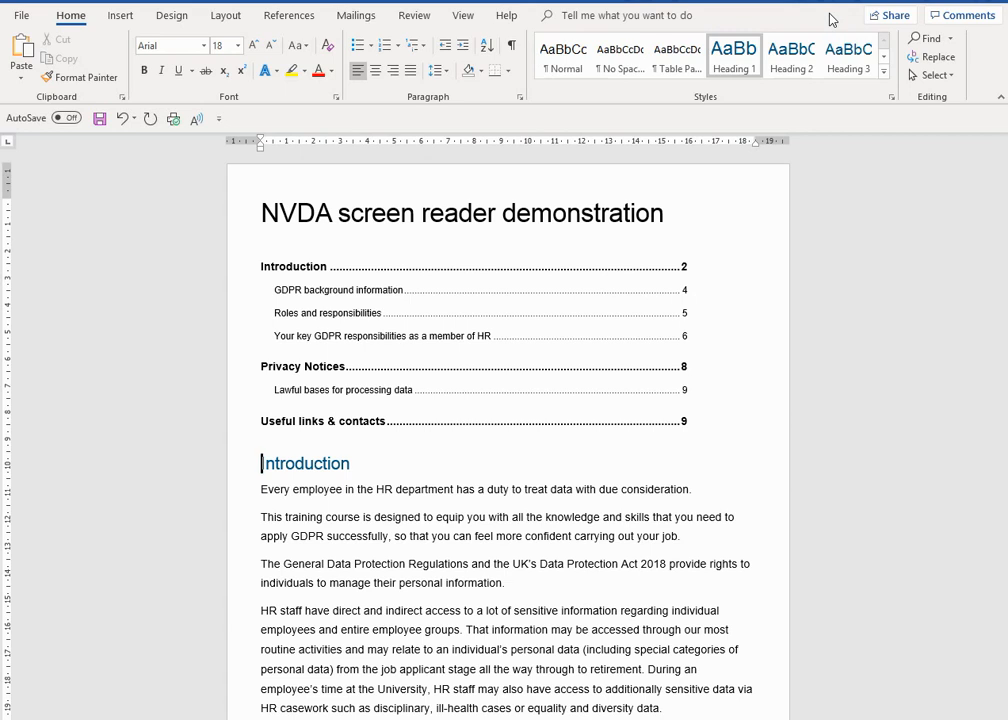
Scroll past the GDPR background section to the Privacy Notices bullet points and links.
left_click(262, 435)
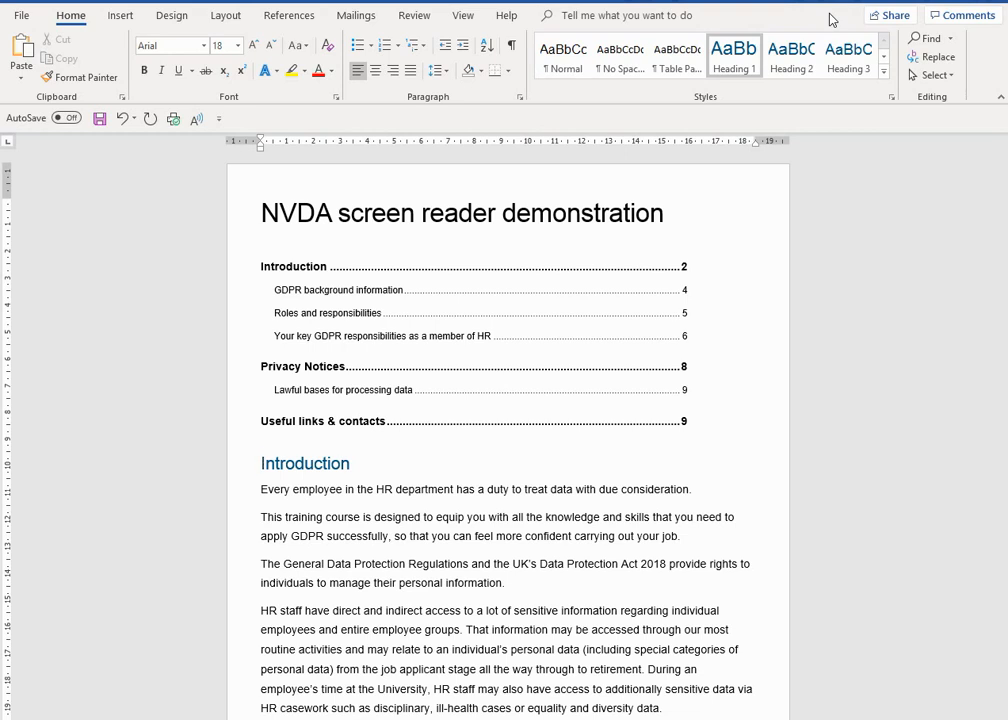
scroll("down", 3)
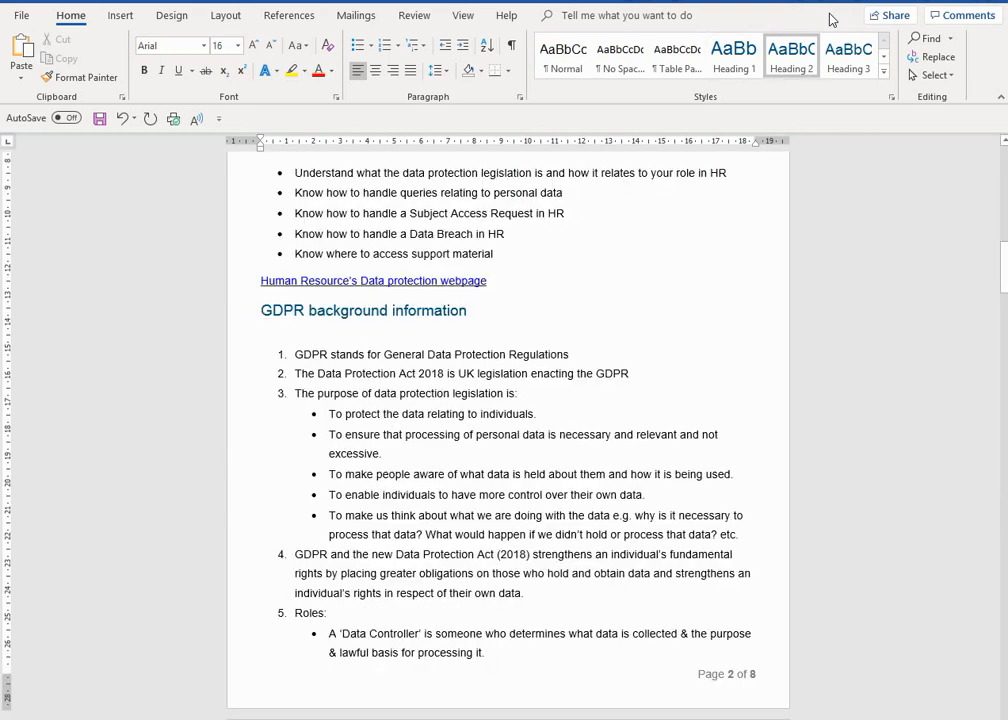
scroll("down", 3)
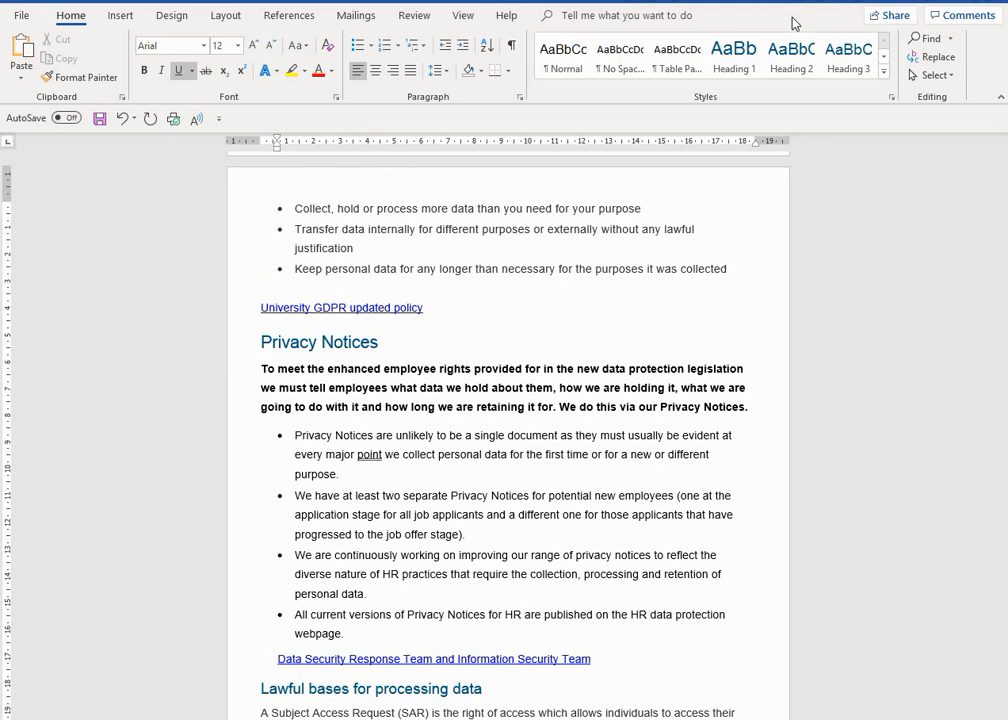
Scroll to the Lawful bases for processing data section at the end of page 5.
scroll("down", 3)
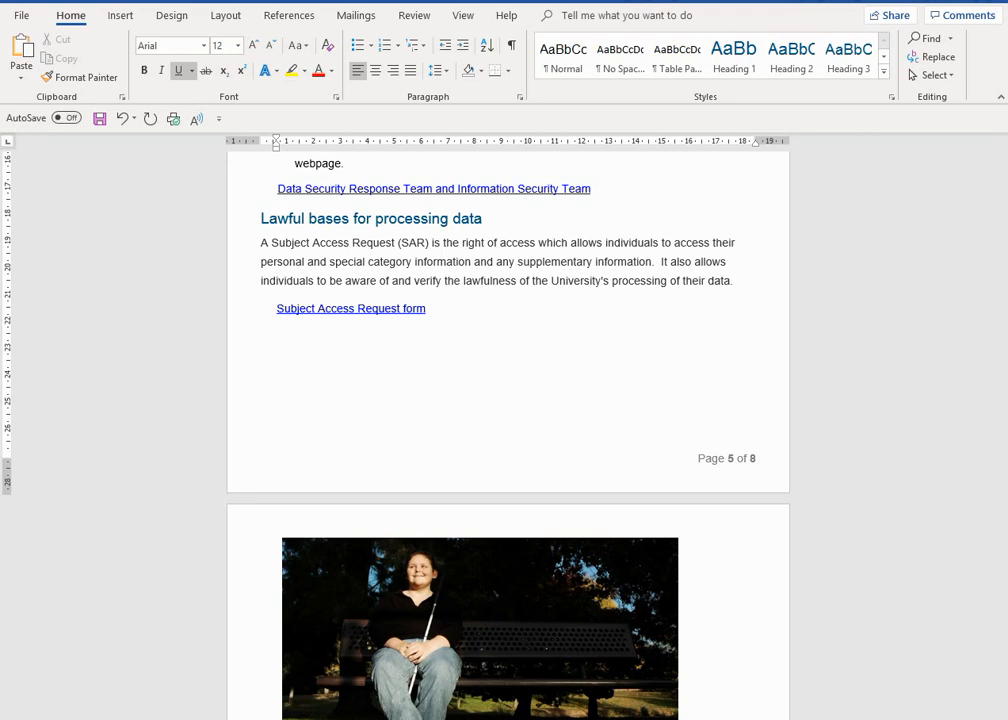
Place the cursor after the Subject Access Request form link and bring the bench photo into view.
scroll("up", 3)
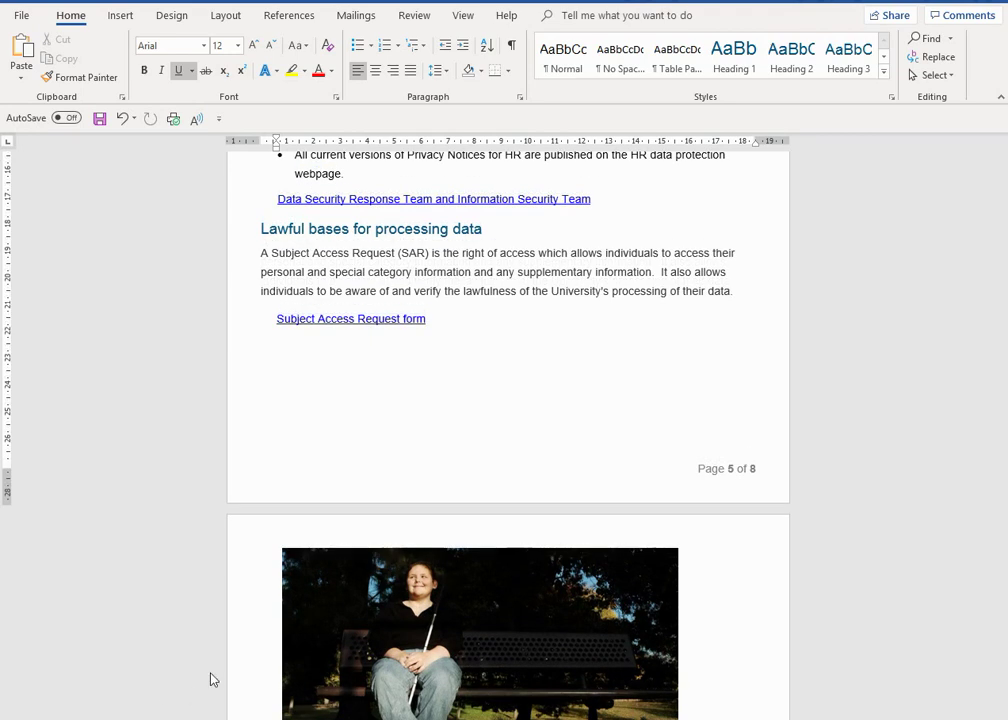
left_click(427, 318)
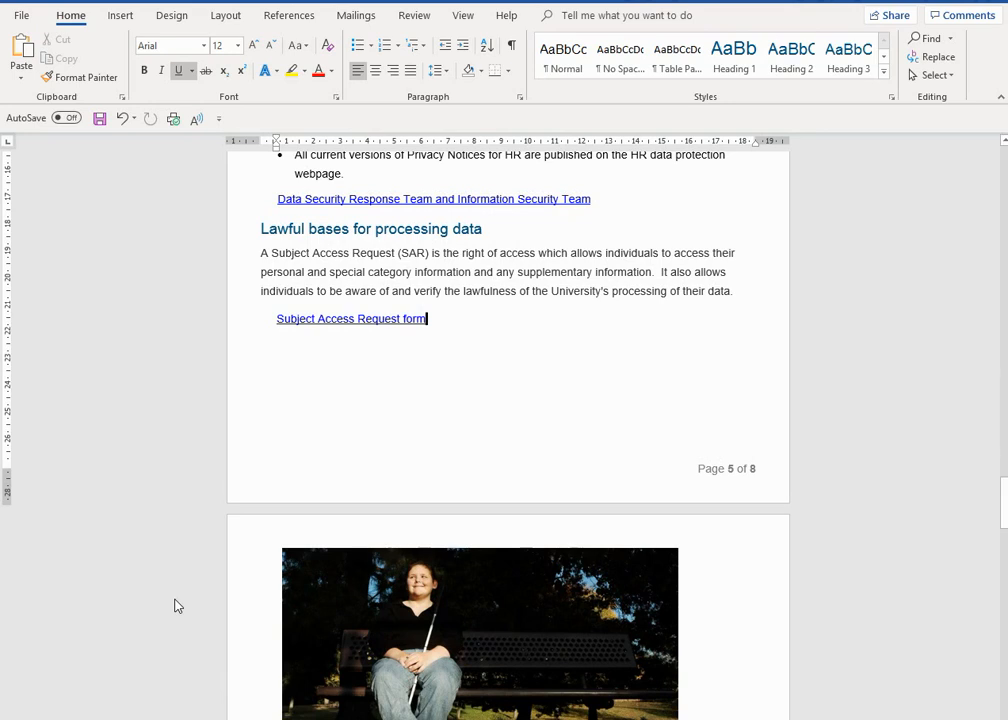
scroll("down", 3)
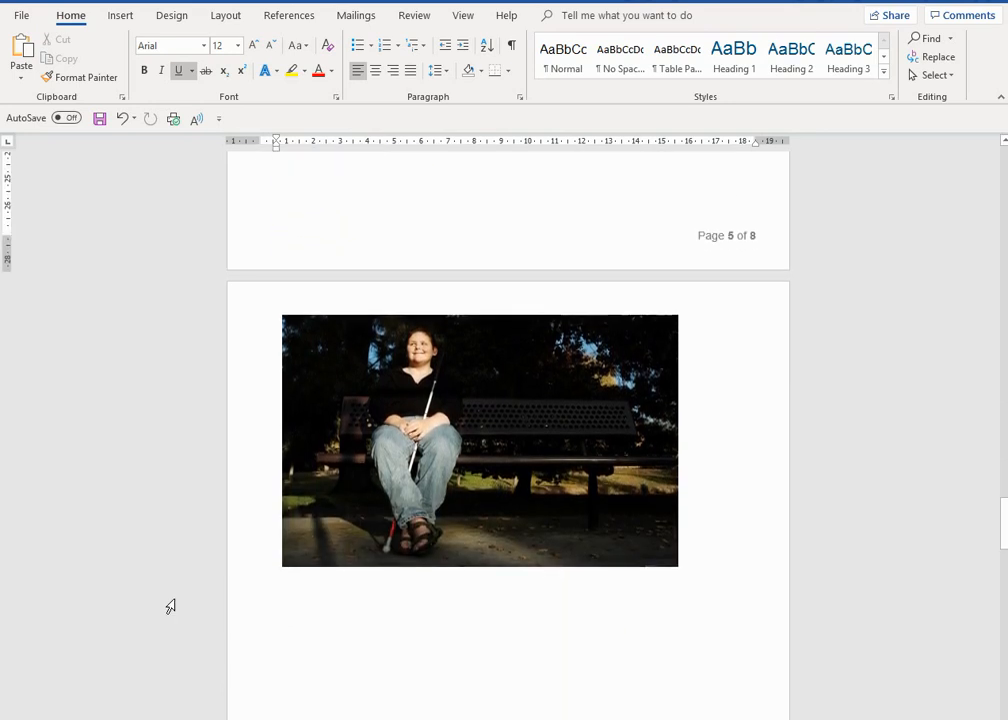
scroll("up", 3)
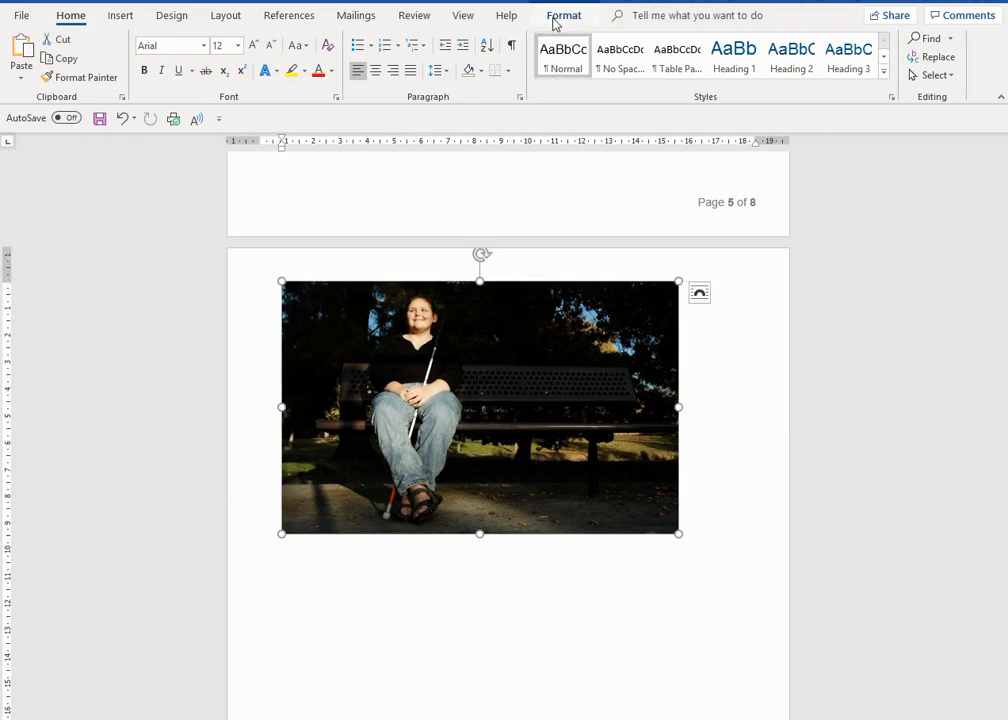
Show the bench photo's alt text describing the girl with the white cane.
left_click(564, 15)
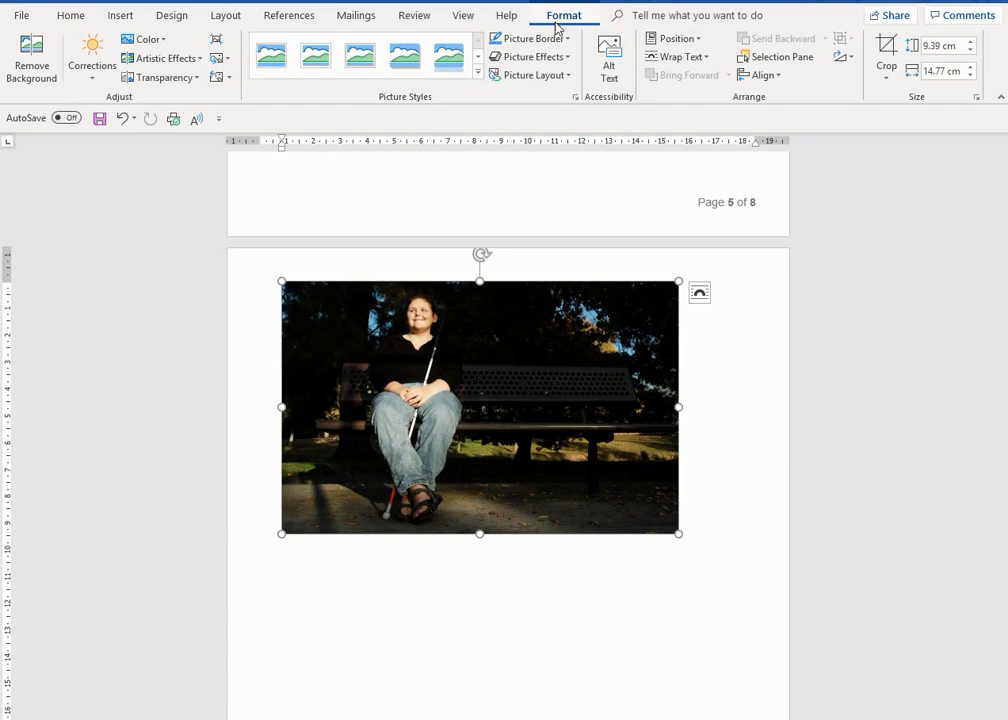
left_click(609, 57)
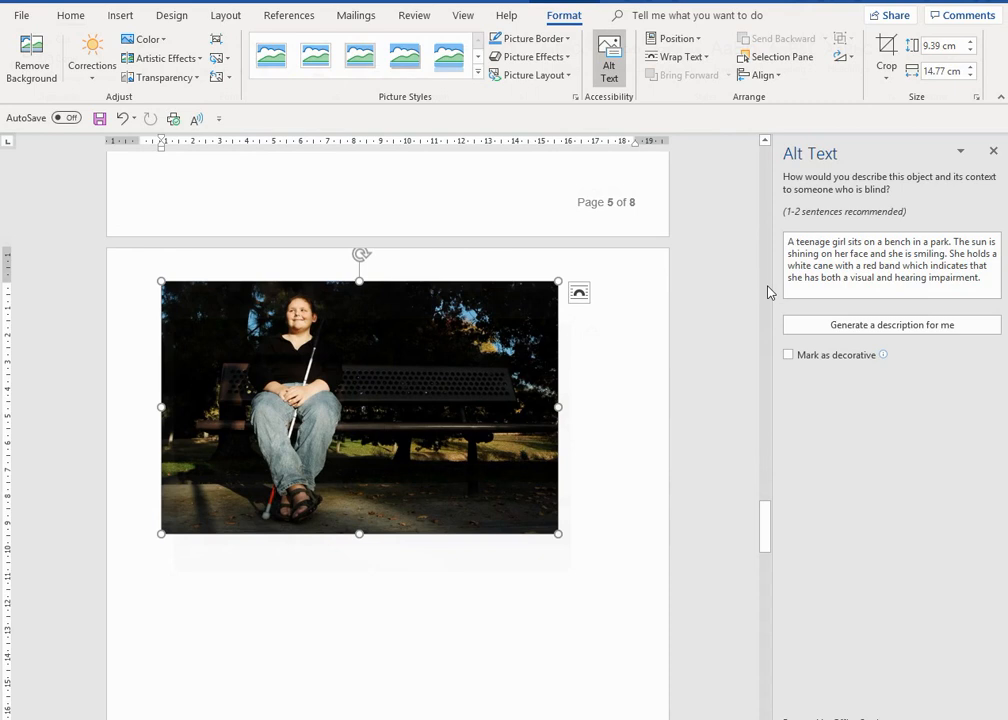
Move focus into the bench photo's alt text description box.
left_click(70, 15)
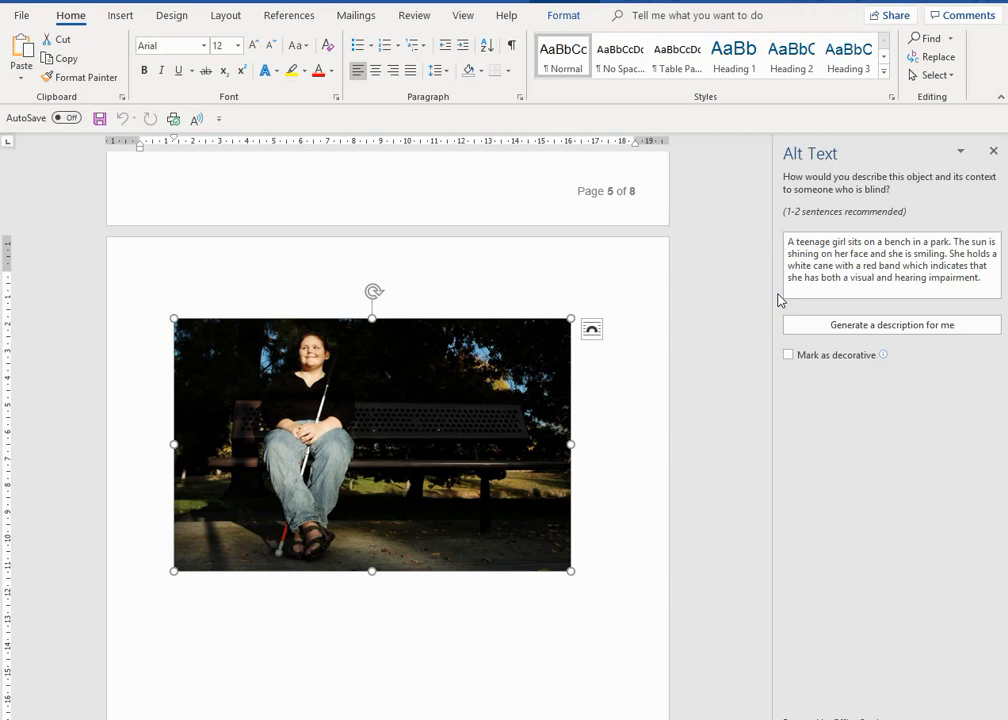
mouse_move(788, 346)
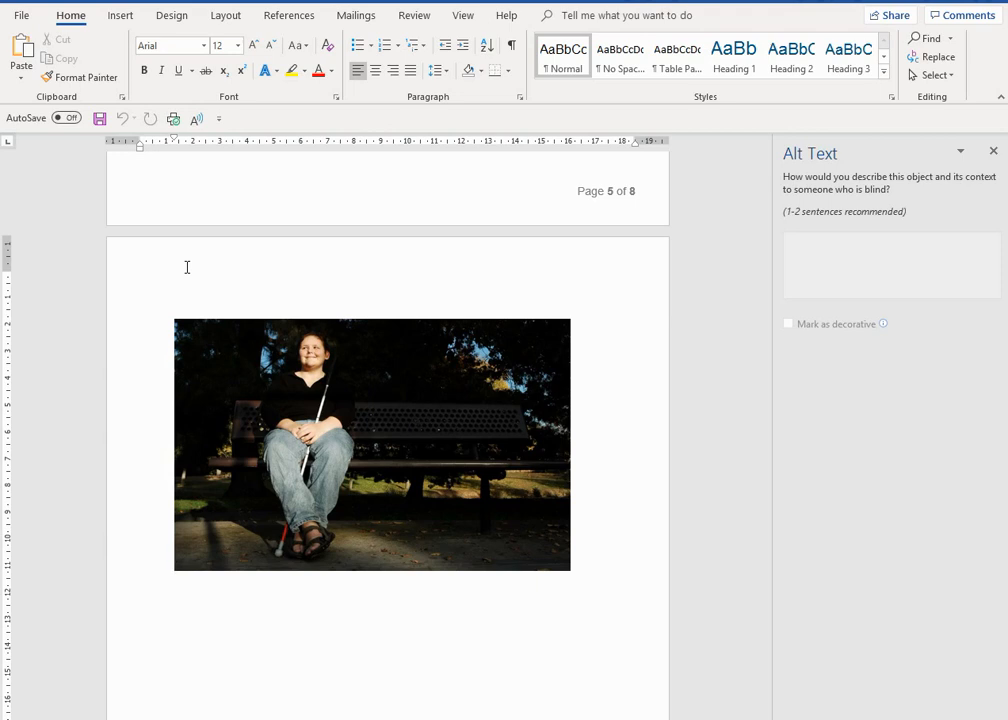
scroll("down", 3)
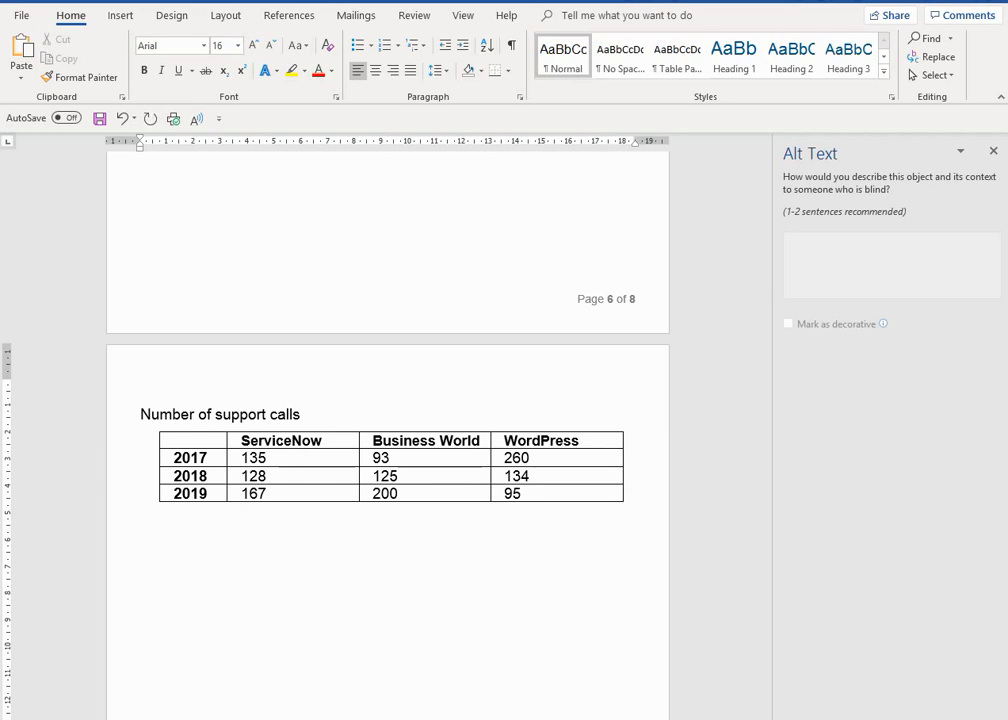
mouse_move(165, 380)
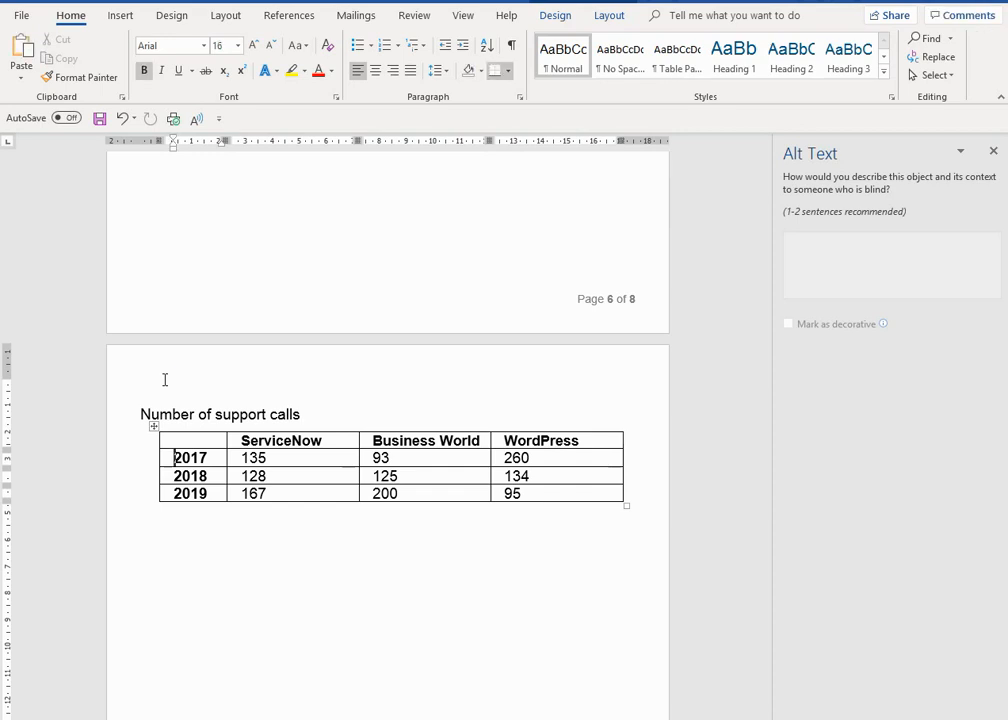
left_click(242, 457)
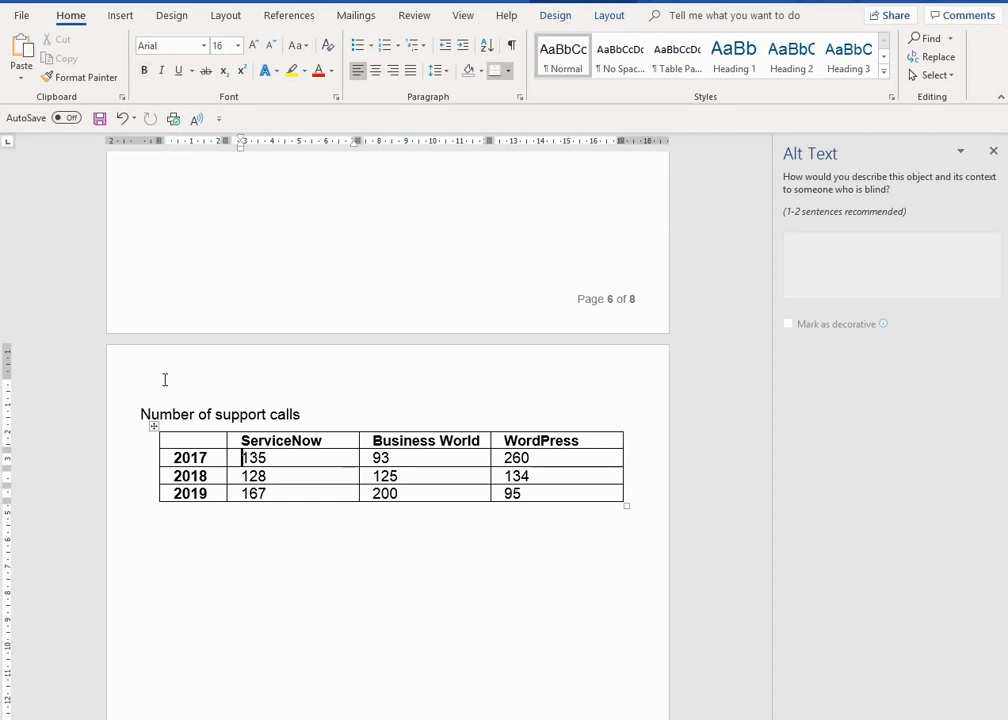
left_click(380, 457)
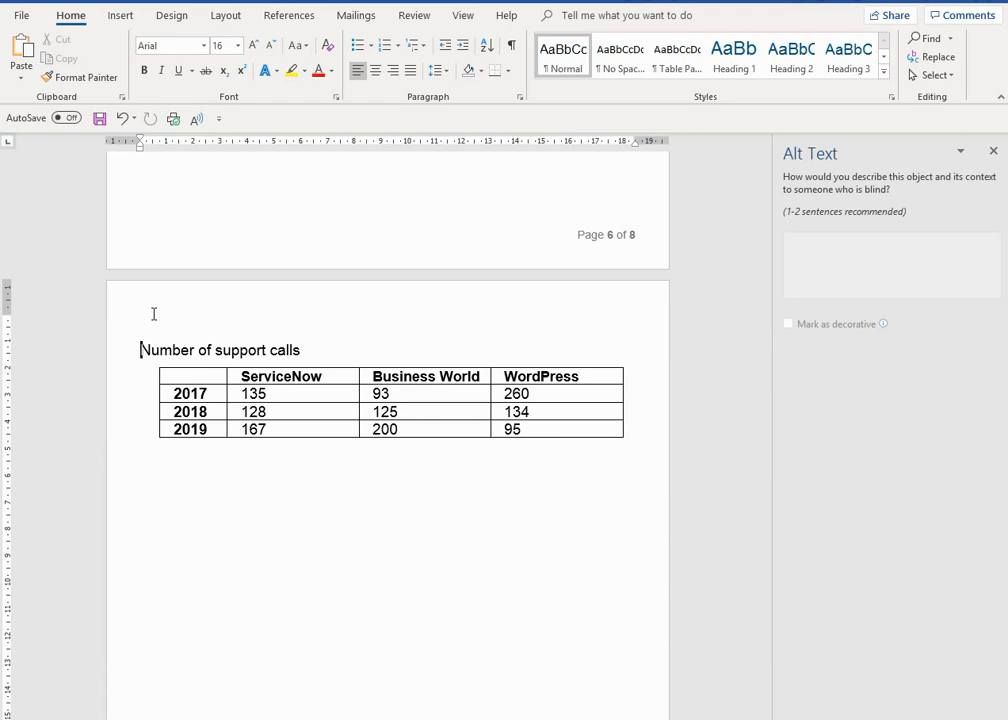
left_click(174, 373)
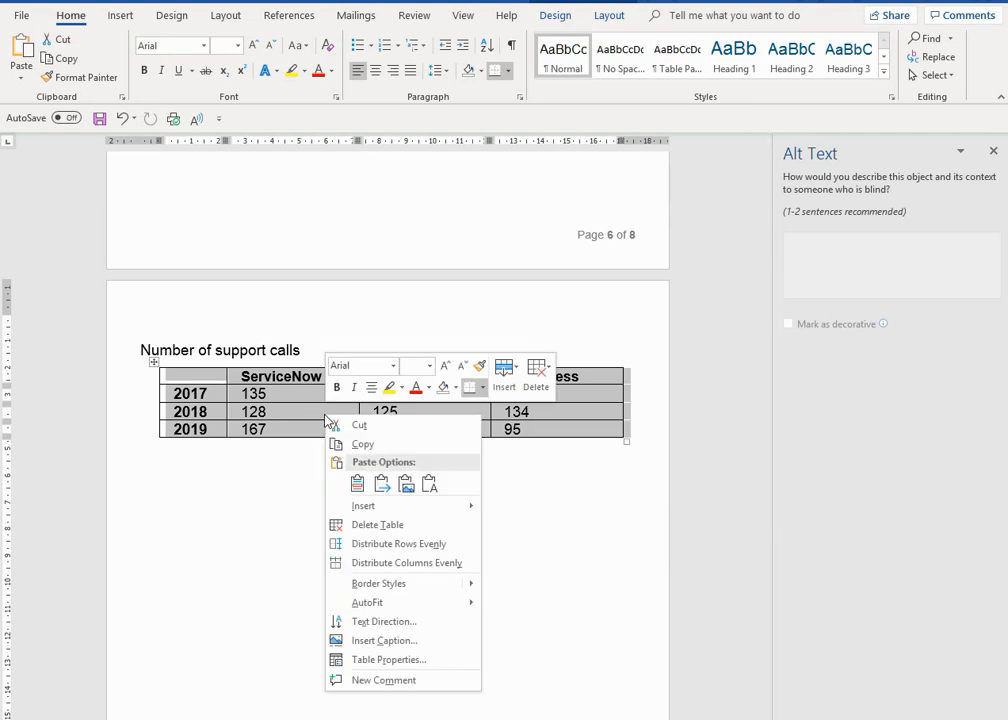
mouse_move(388, 659)
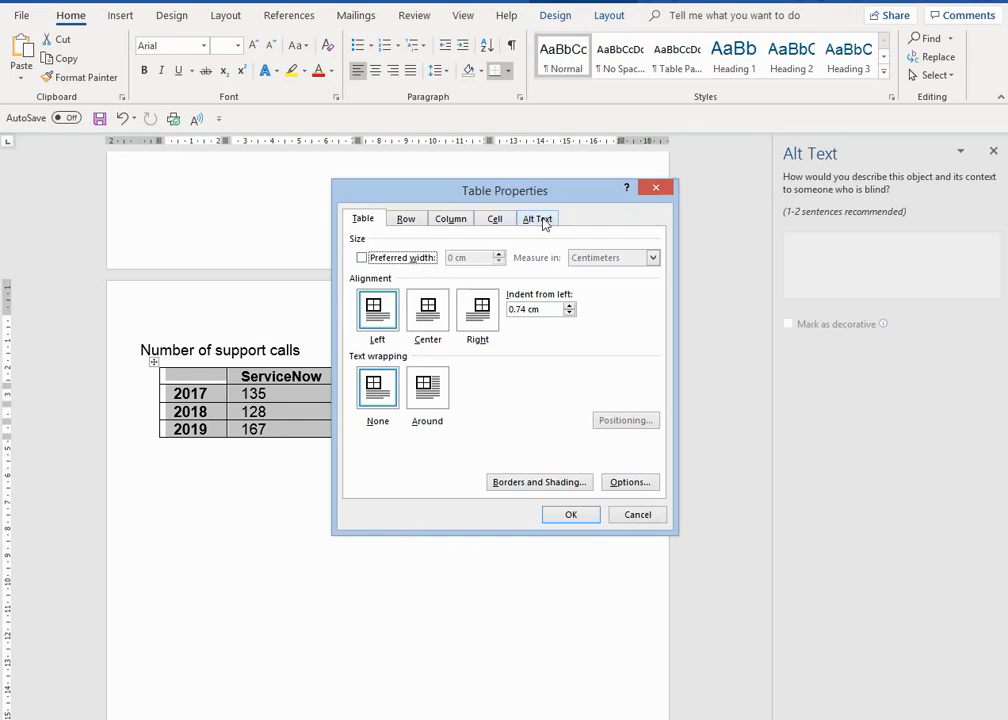
Review the support calls table's alt text on 2017–2019 call trends, confirm, and deselect the table.
left_click(538, 218)
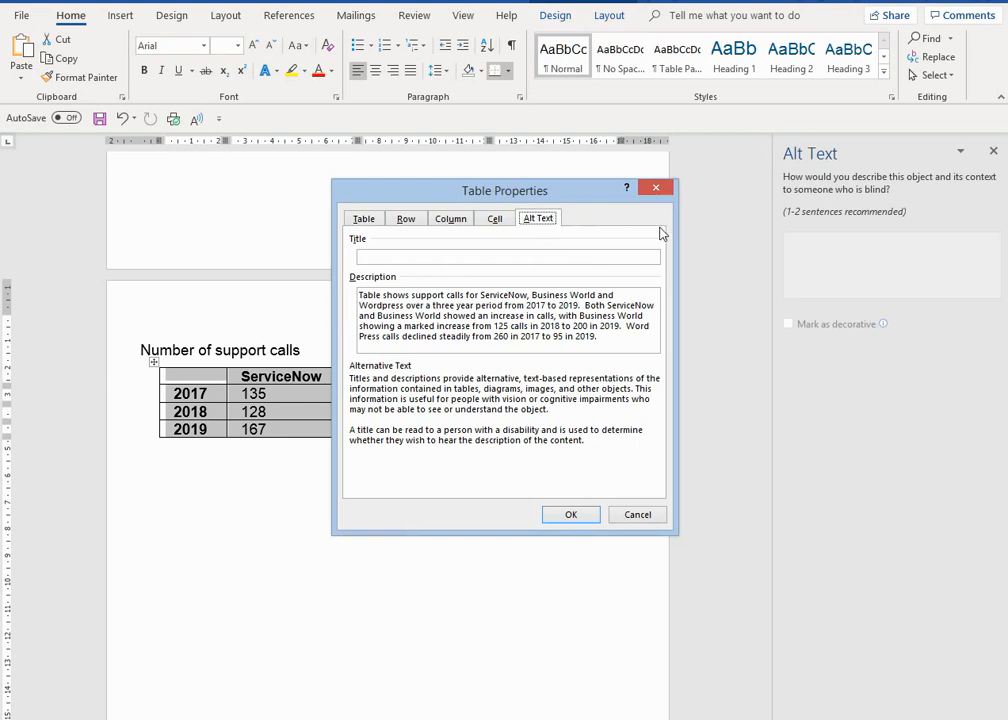
mouse_move(740, 238)
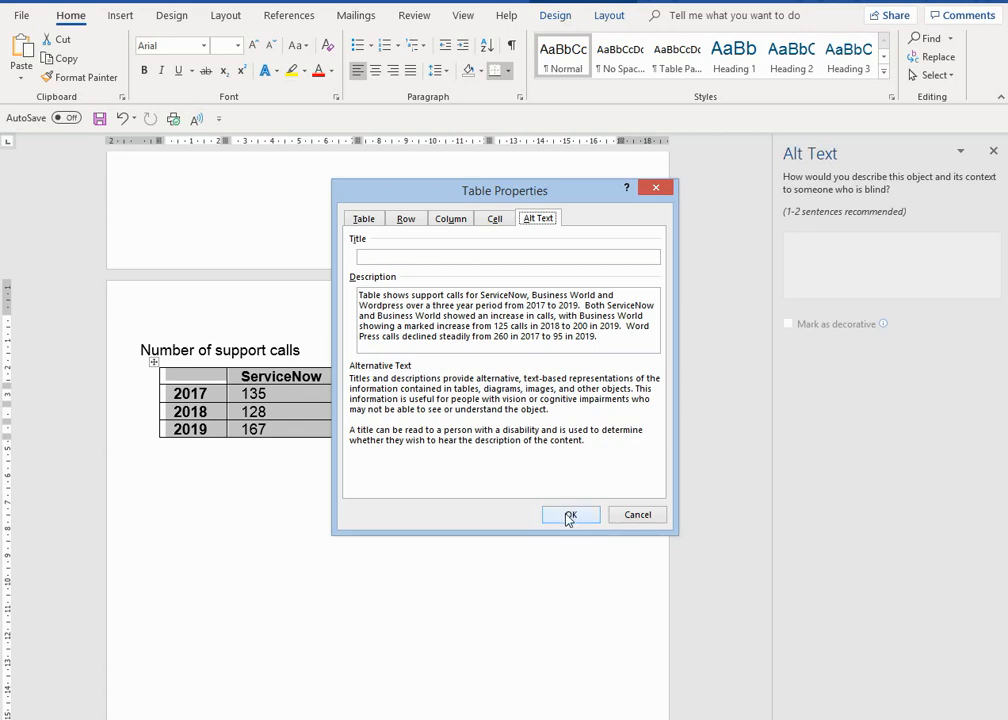
left_click(570, 514)
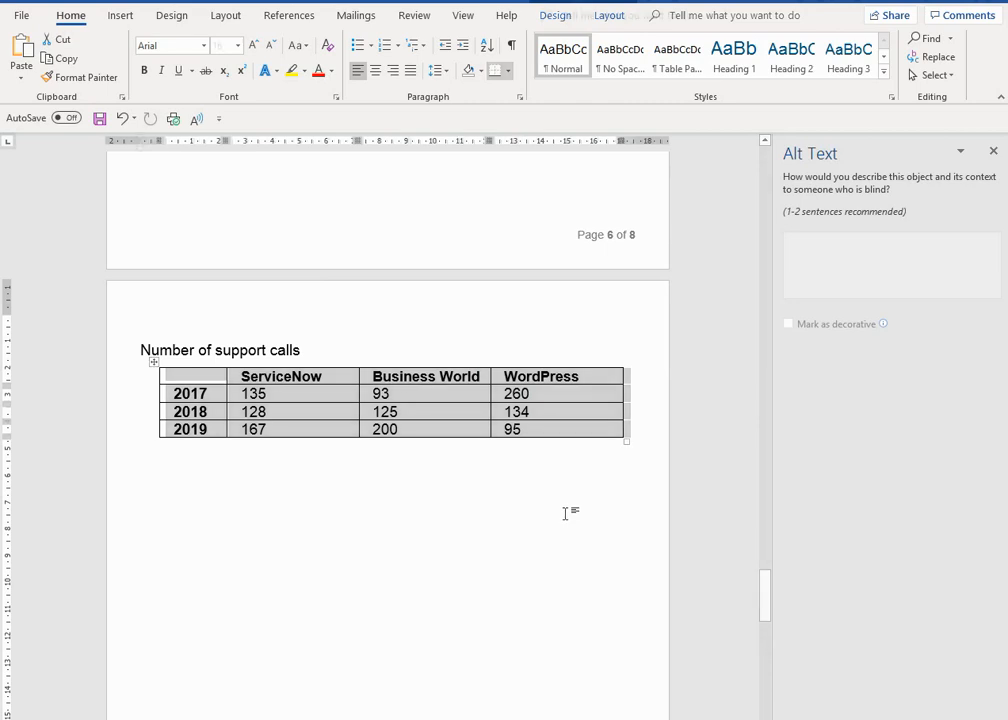
left_click(303, 350)
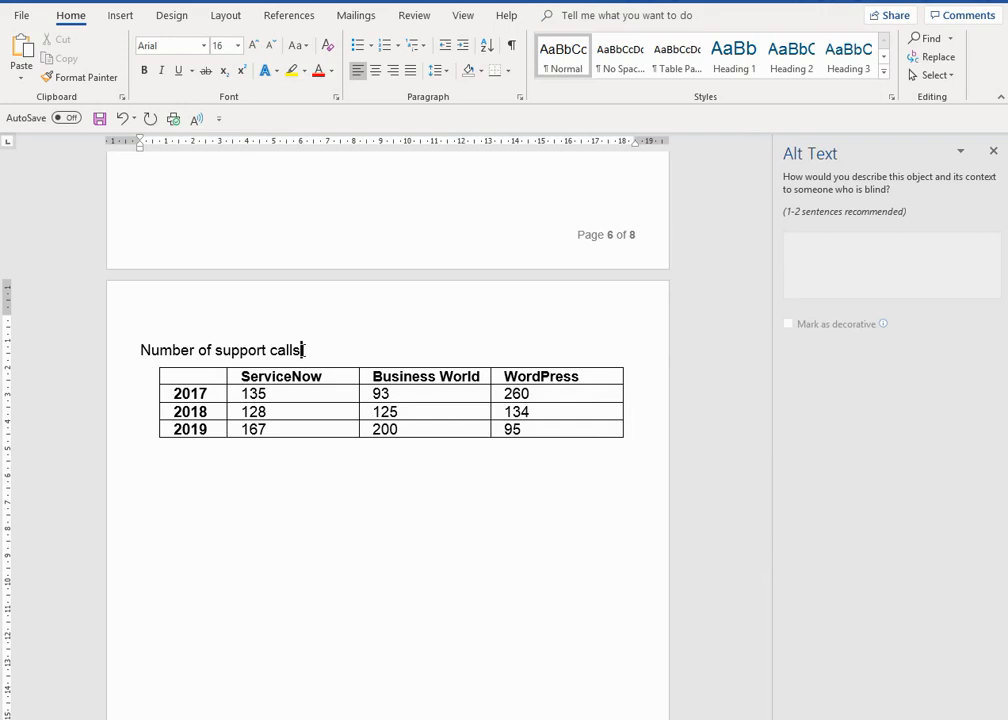
left_click(400, 400)
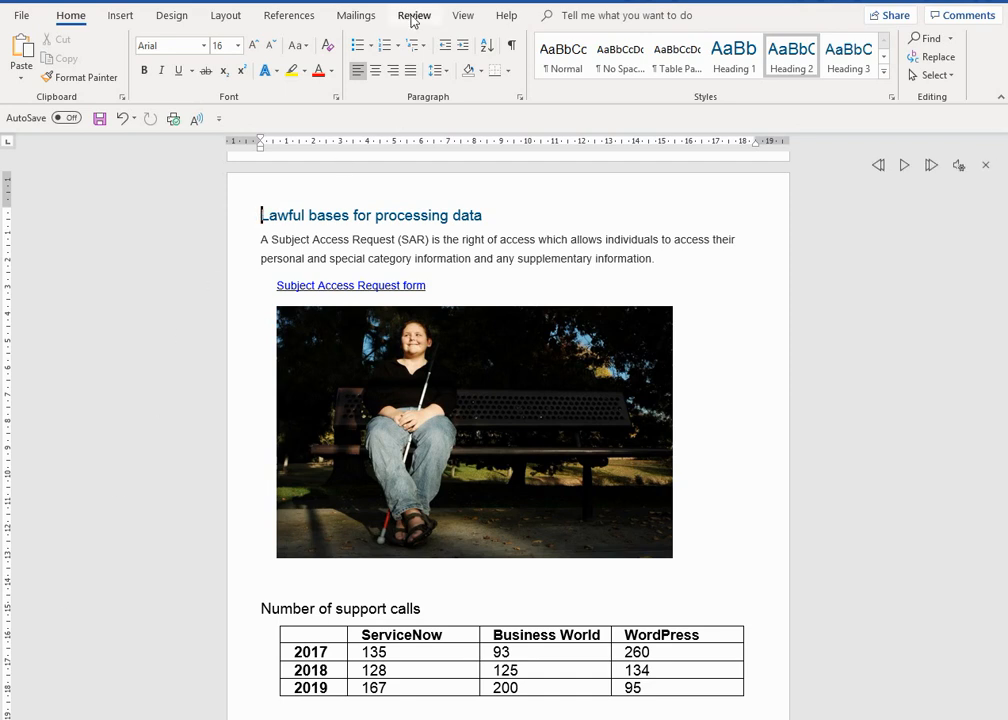
Start Read Aloud from the Review tab at the Lawful bases for processing data heading.
left_click(413, 15)
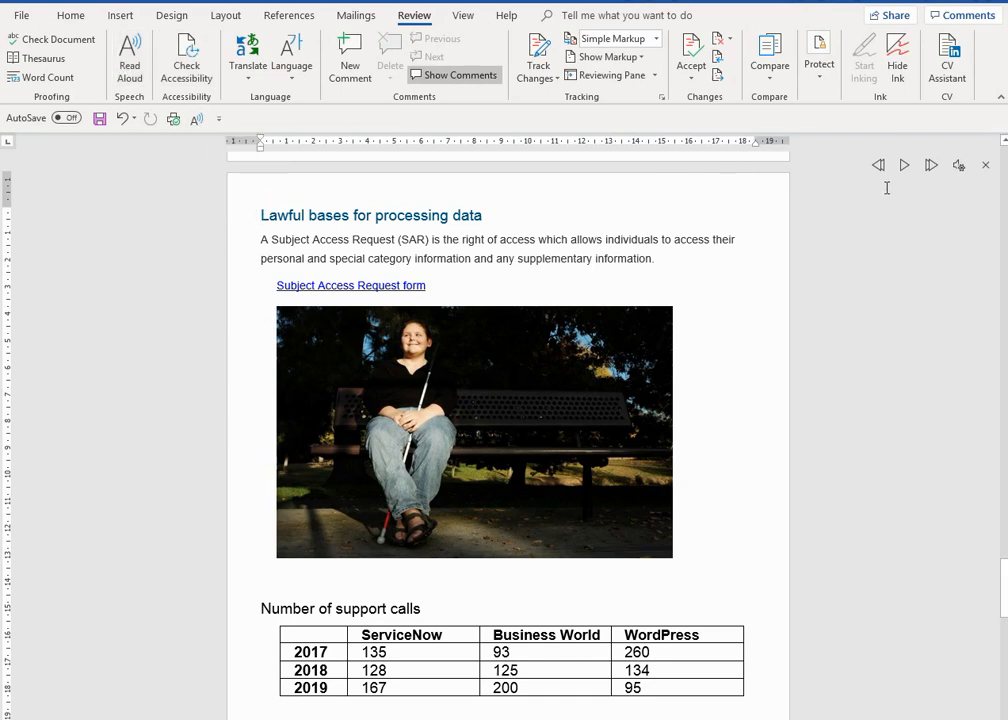
mouse_move(928, 208)
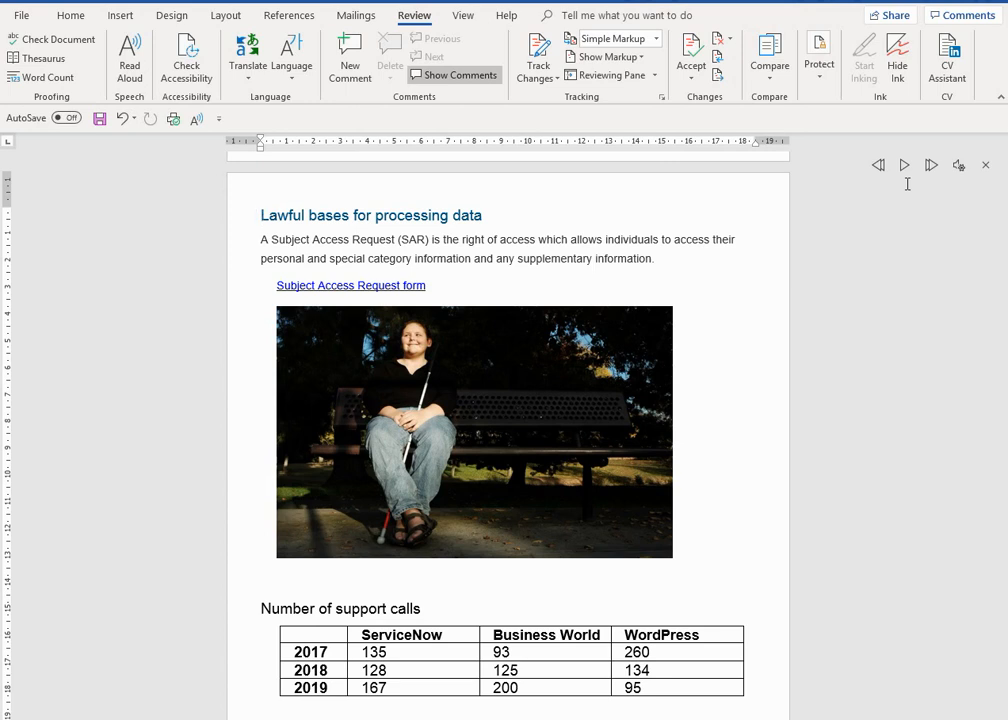
mouse_move(903, 165)
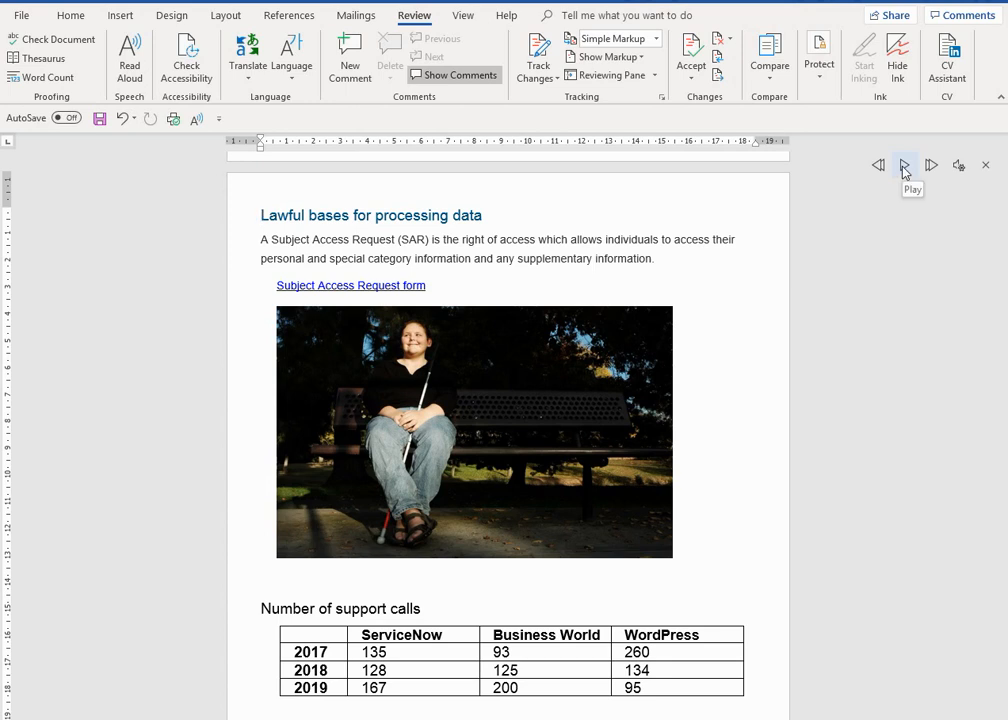
left_click(903, 165)
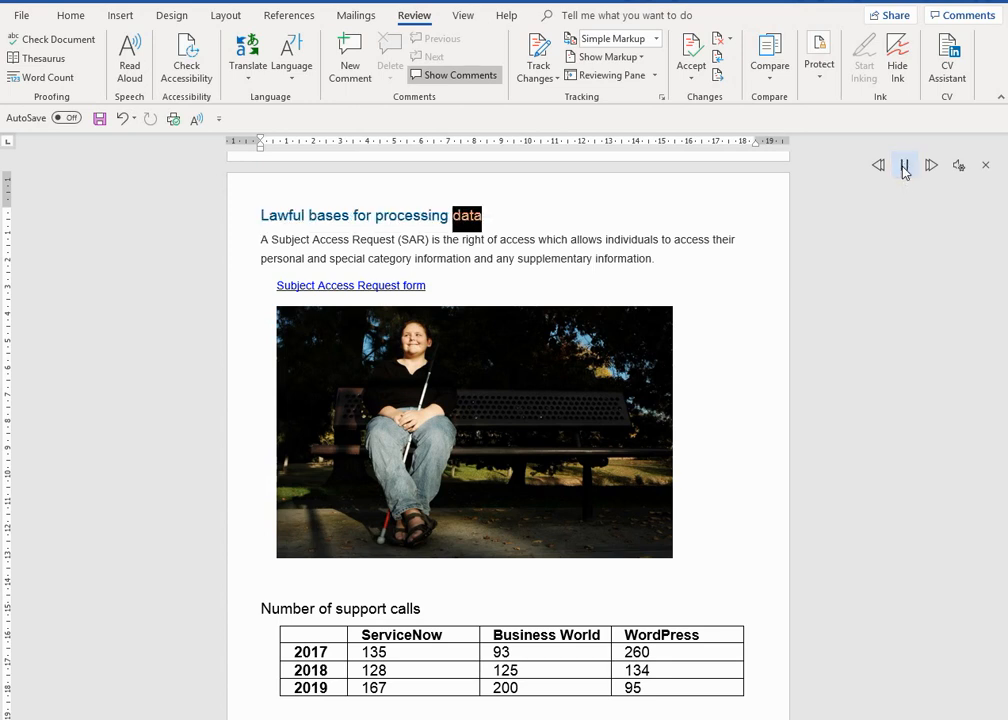